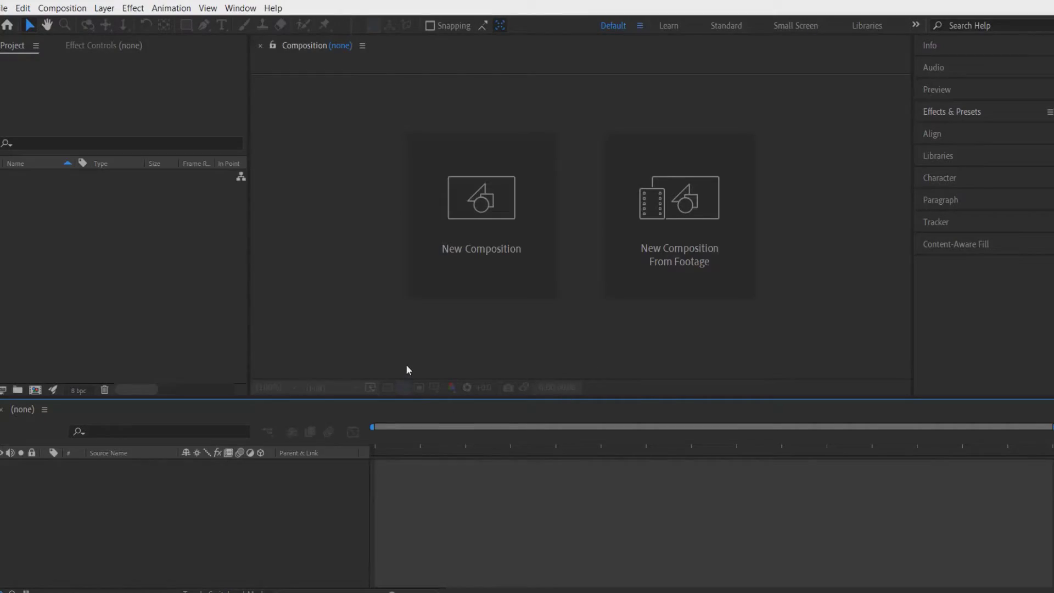
mouse_move(450, 234)
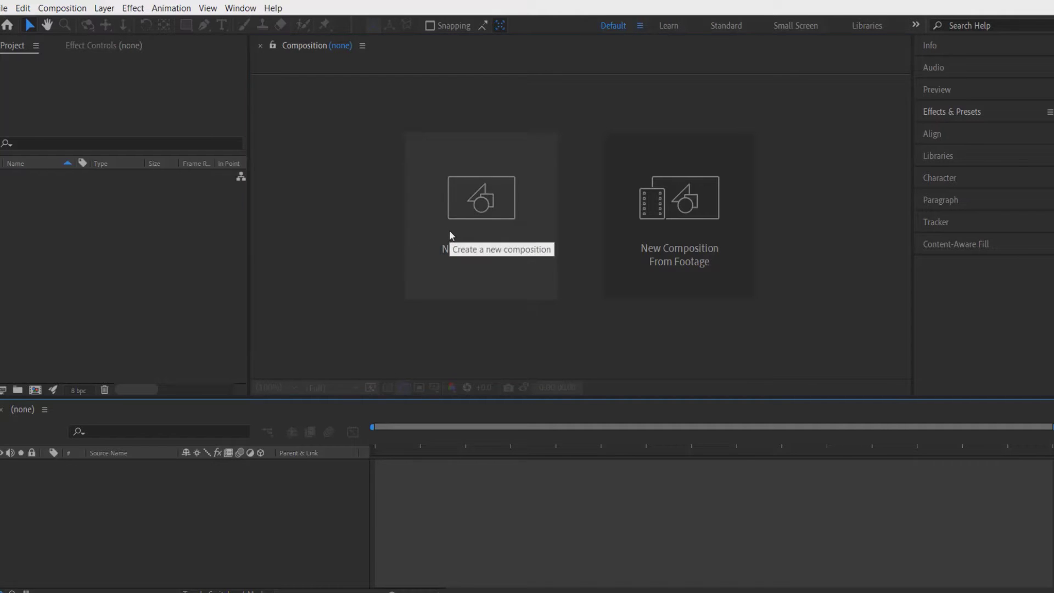
Step: Create Comp 1 and add a bold white YOUTUBE text layer
left_click(480, 196)
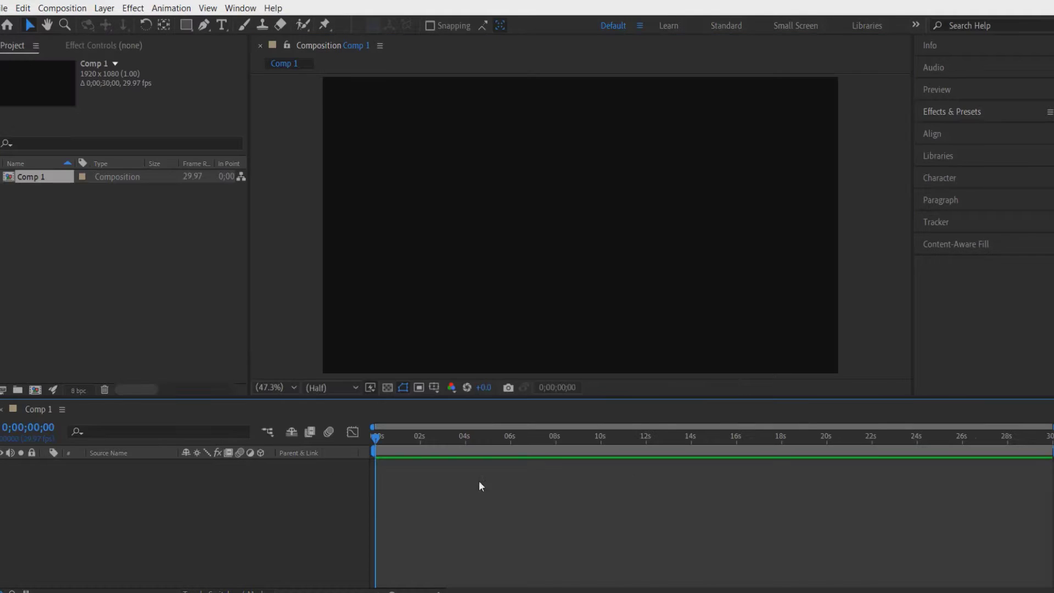
left_click(220, 26)
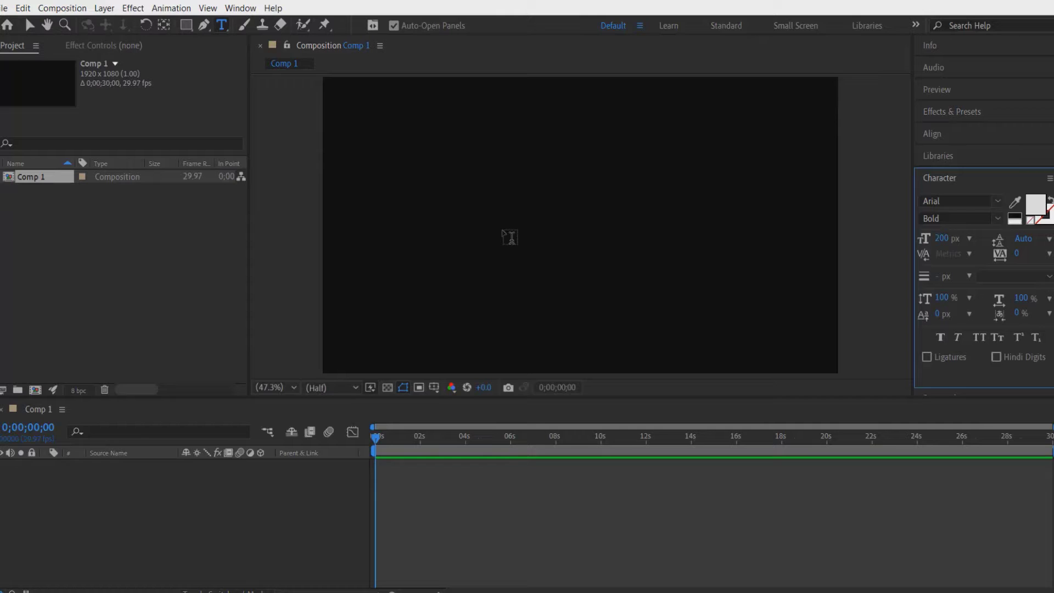
type("YOUTUBE")
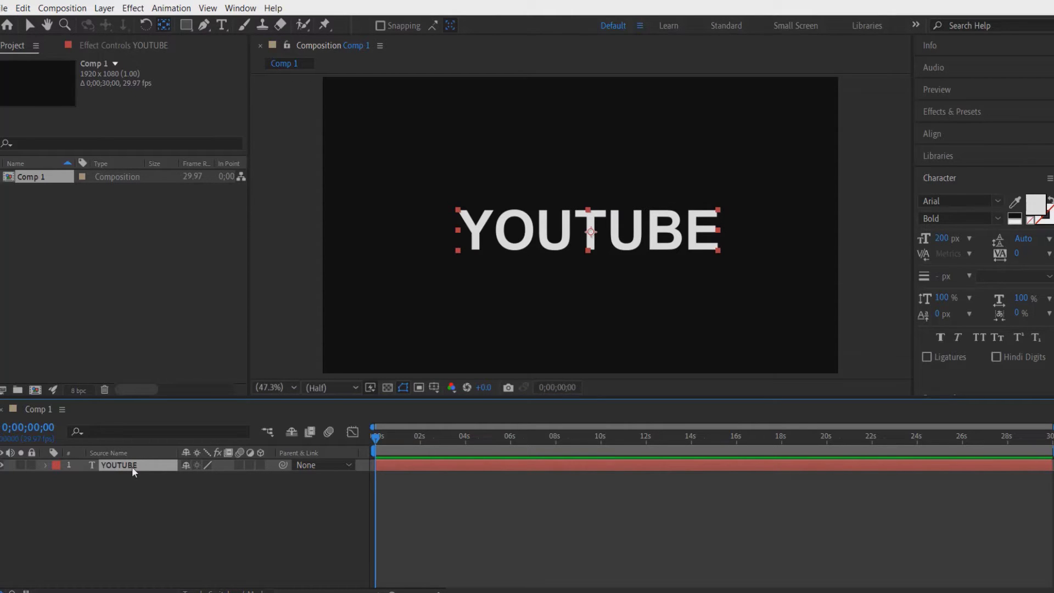
Step: Duplicate the YOUTUBE layer and apply CC Composite and CC Particle Systems II to the copy
key("ctrl+d")
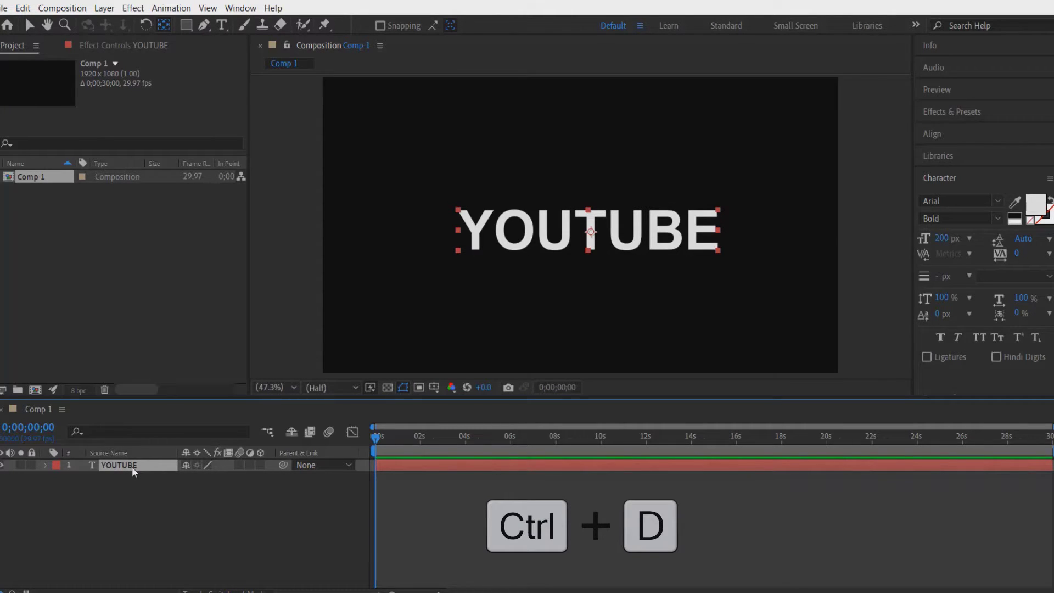
key("ctrl+d")
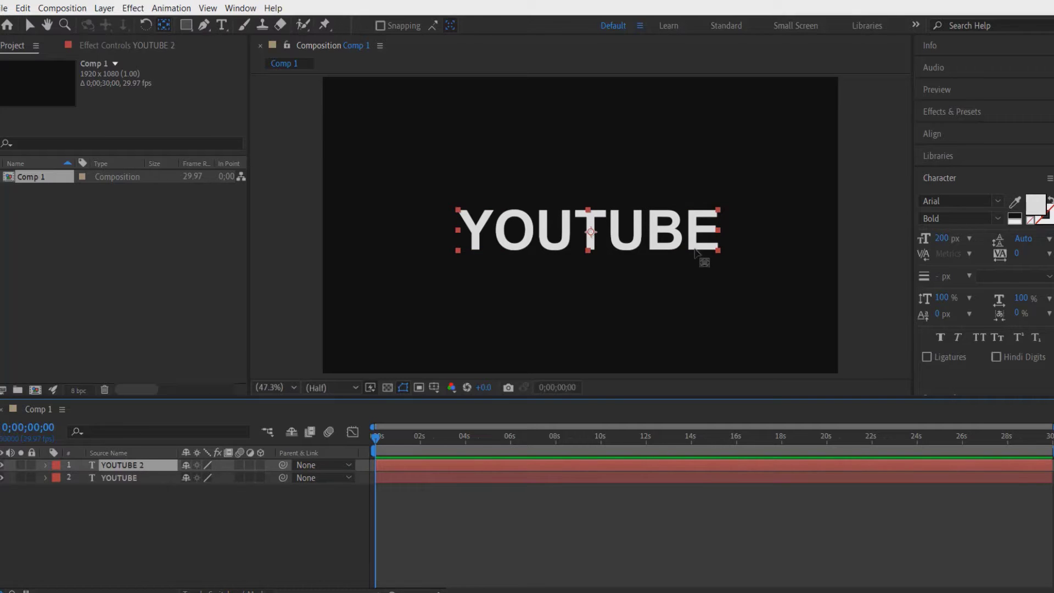
left_click(951, 111)
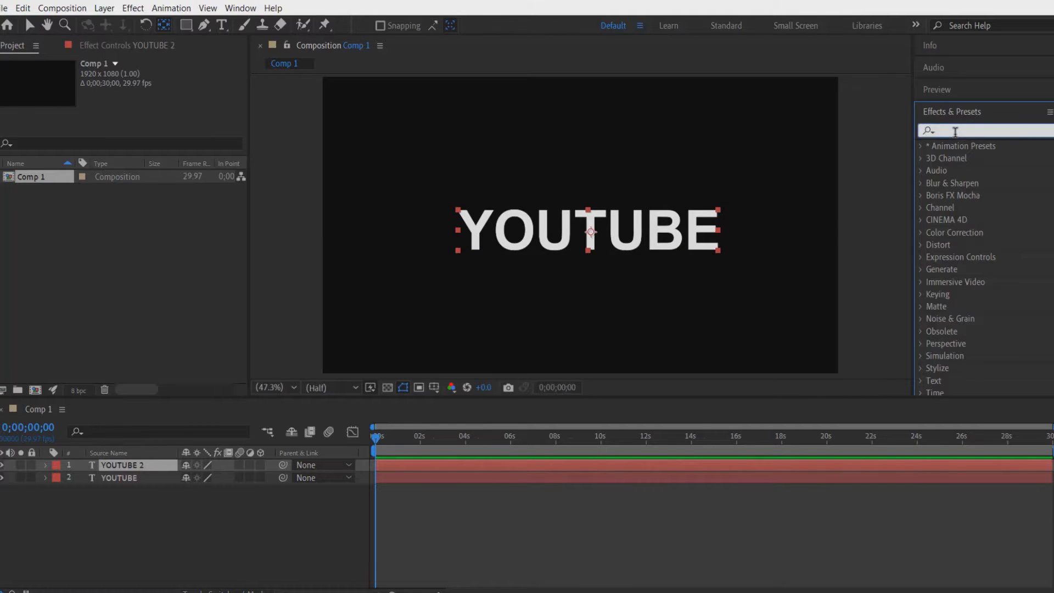
type("com")
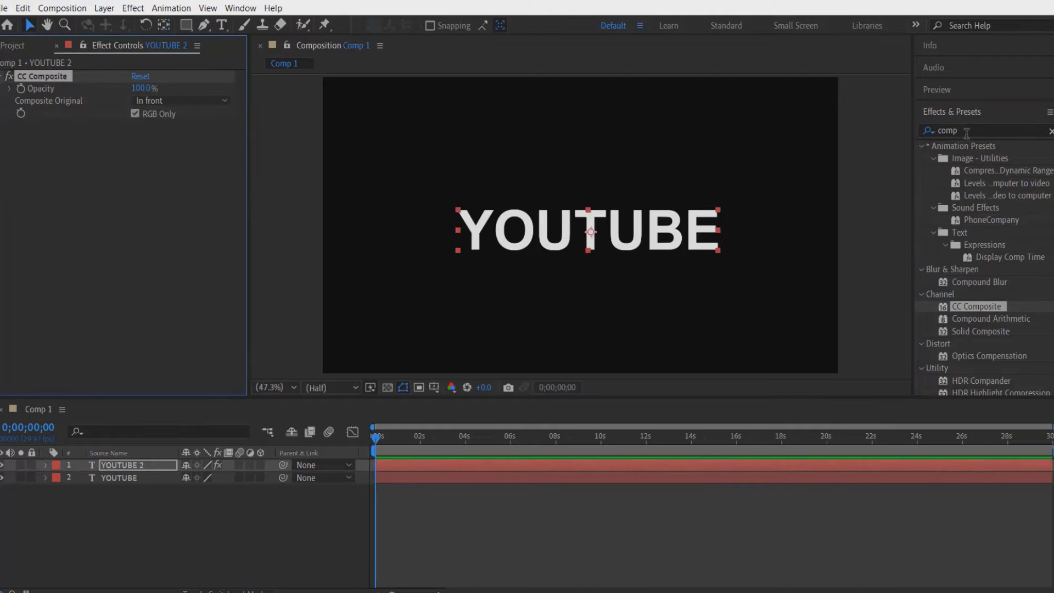
type("part")
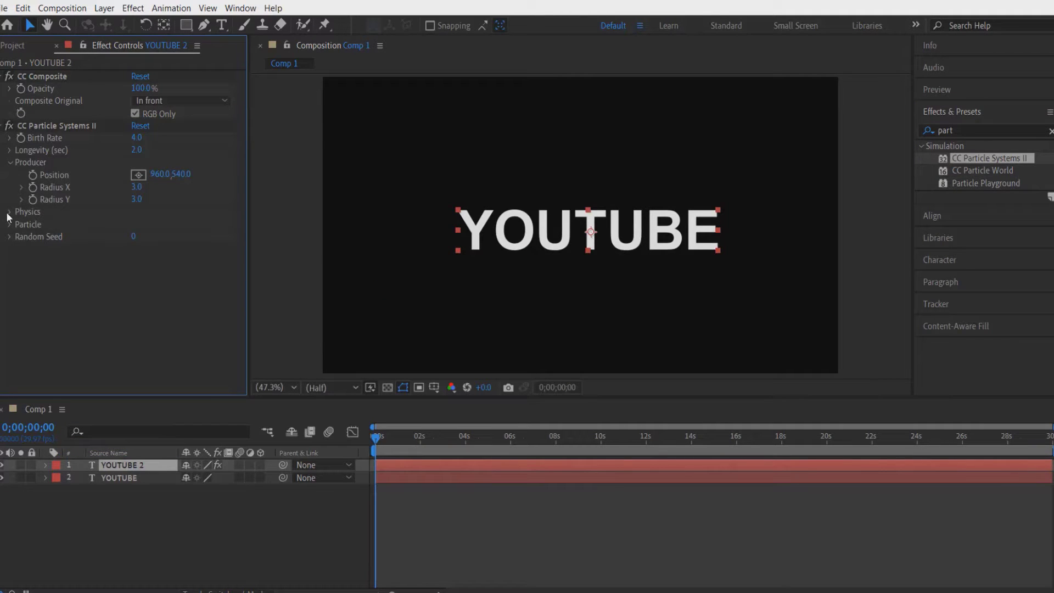
Step: Set Birth Rate 50, Longevity 4, Radius Y 15 and keyframe Producer Position to 1920,540
left_click(9, 212)
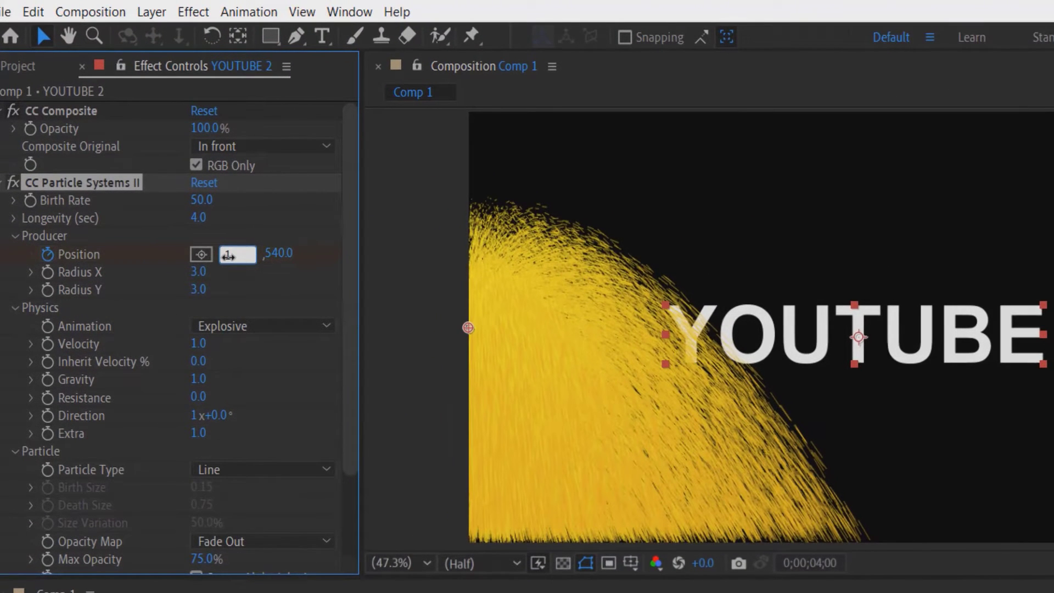
type("1920.0")
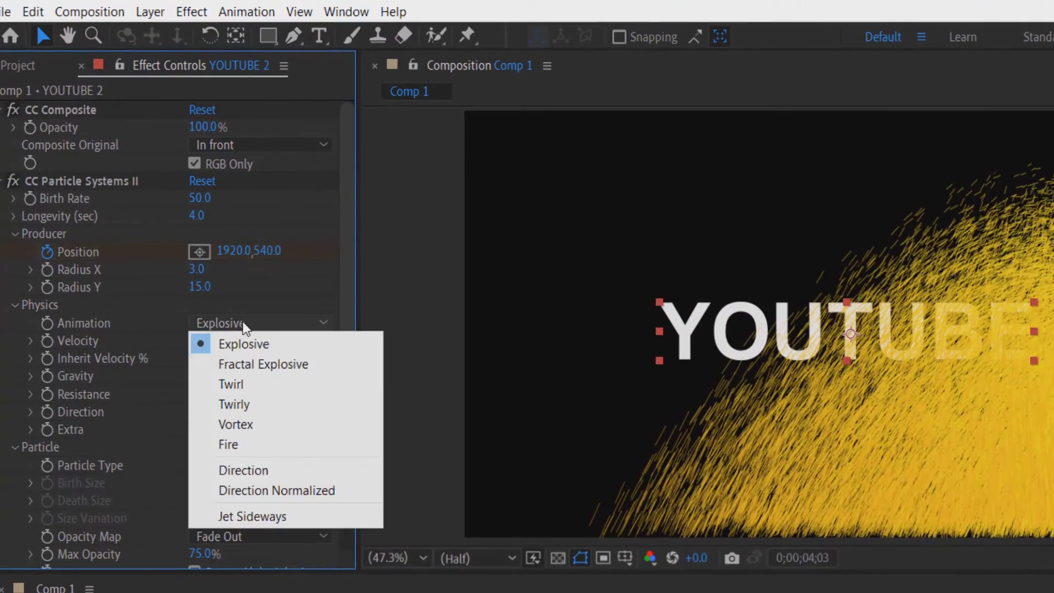
Step: Use Fractal Explosive with Velocity 0.5, Inherit Velocity 40, Gravity -0.3, Resistance 20, Direction 90°
left_click(262, 363)
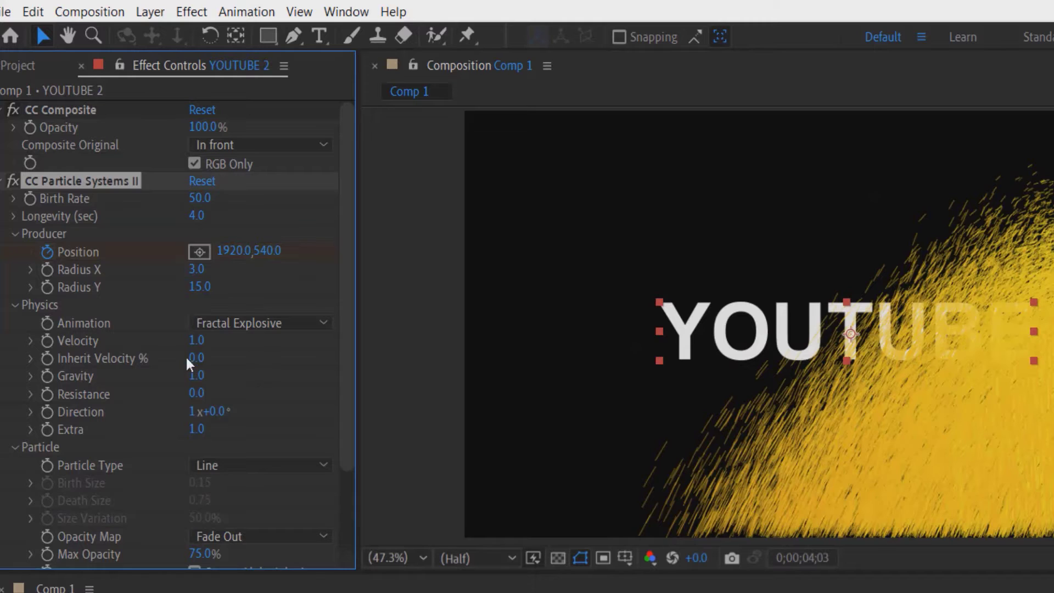
double_click(195, 341)
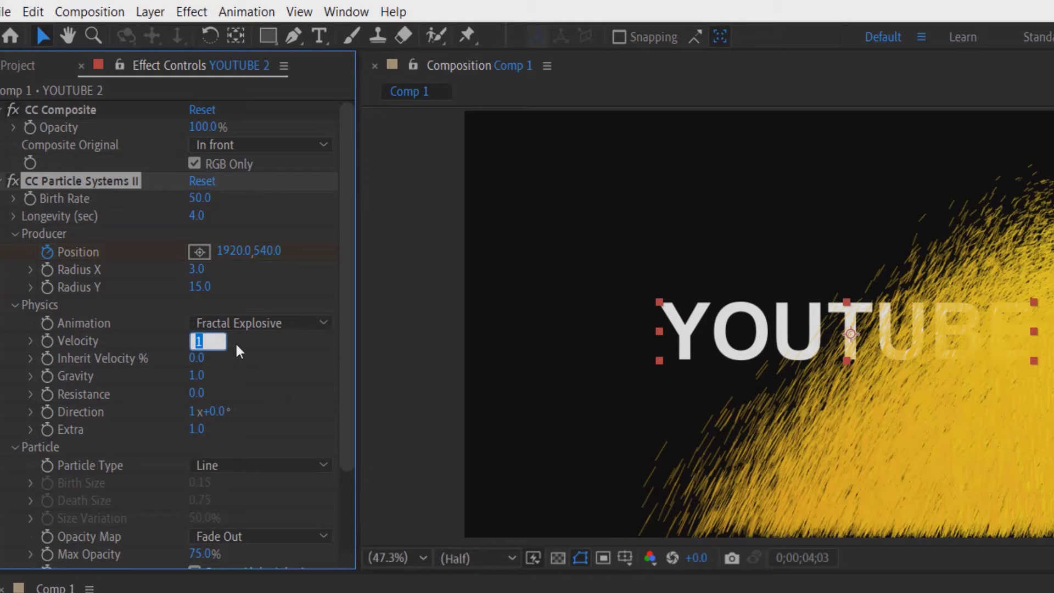
type("0.5")
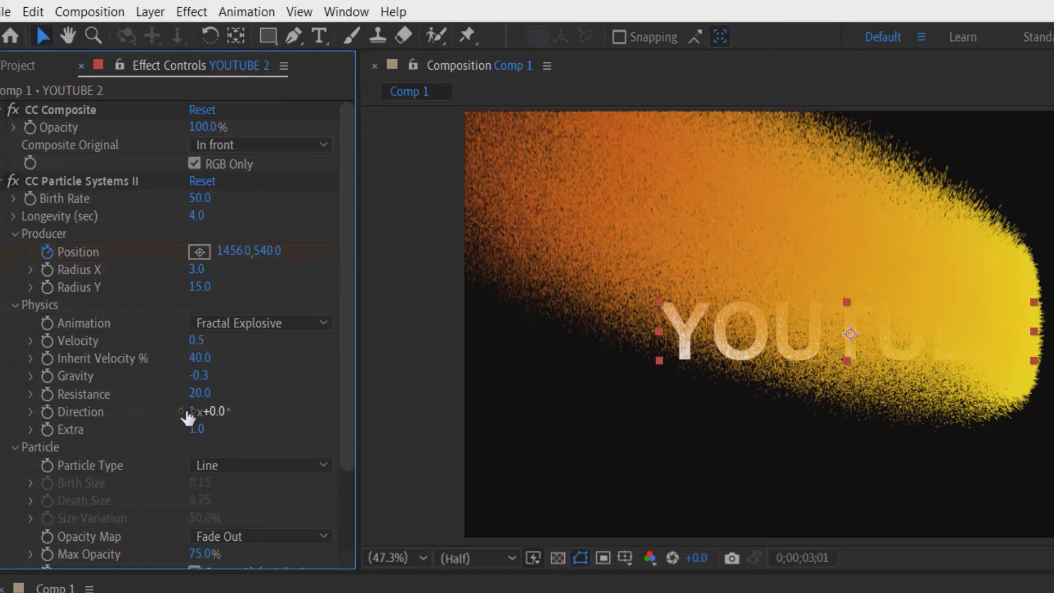
type("90")
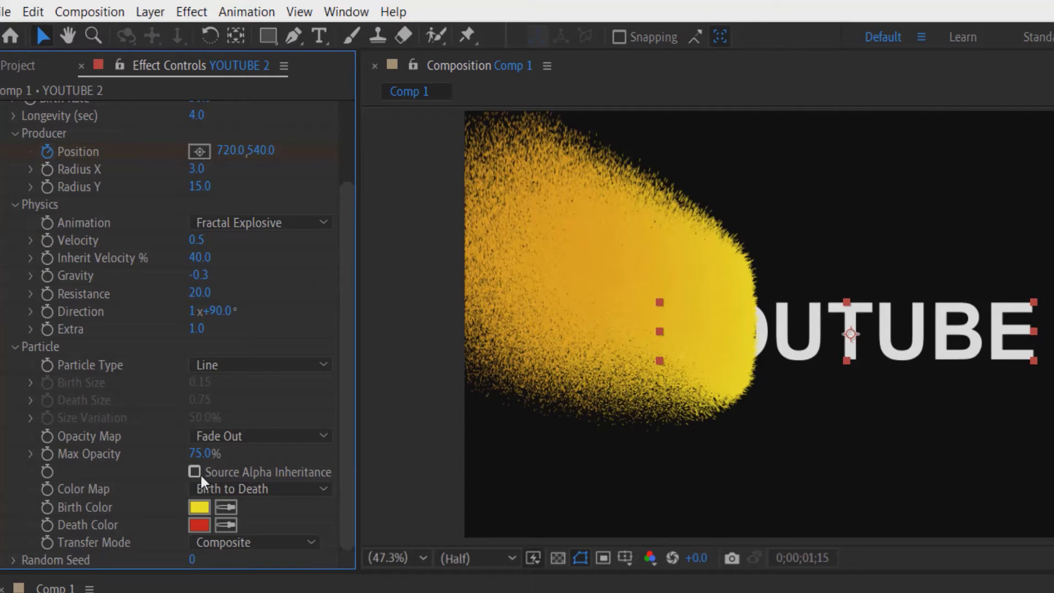
Step: Enable Source Alpha Inheritance and set Birth Color white, Death Color black
left_click(196, 471)
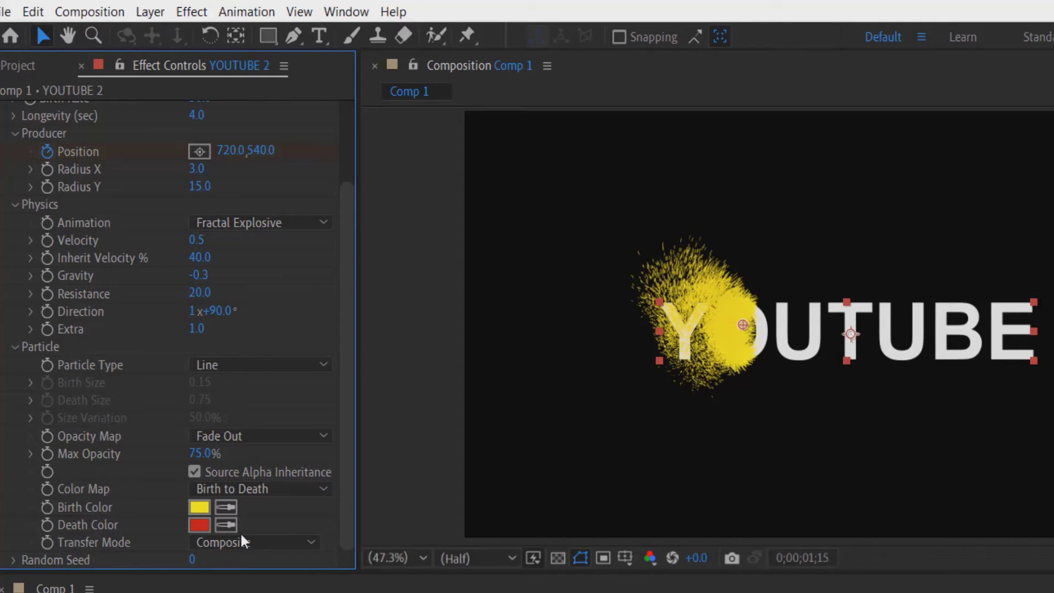
left_click(198, 506)
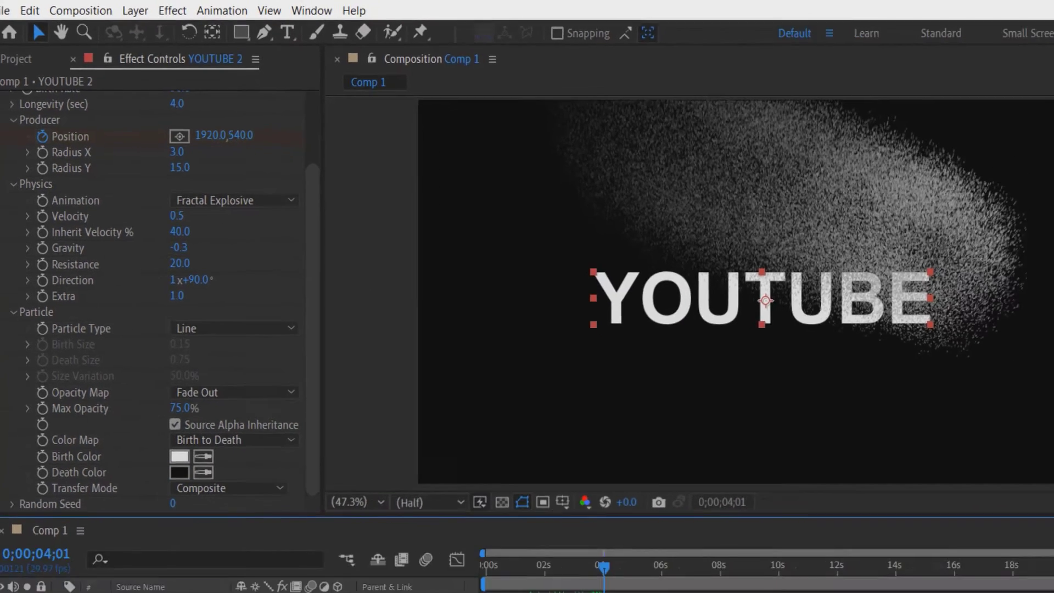
Step: Trim the comp to the four-second work area and apply Linear Wipe to the text
right_click(443, 446)
type("part")
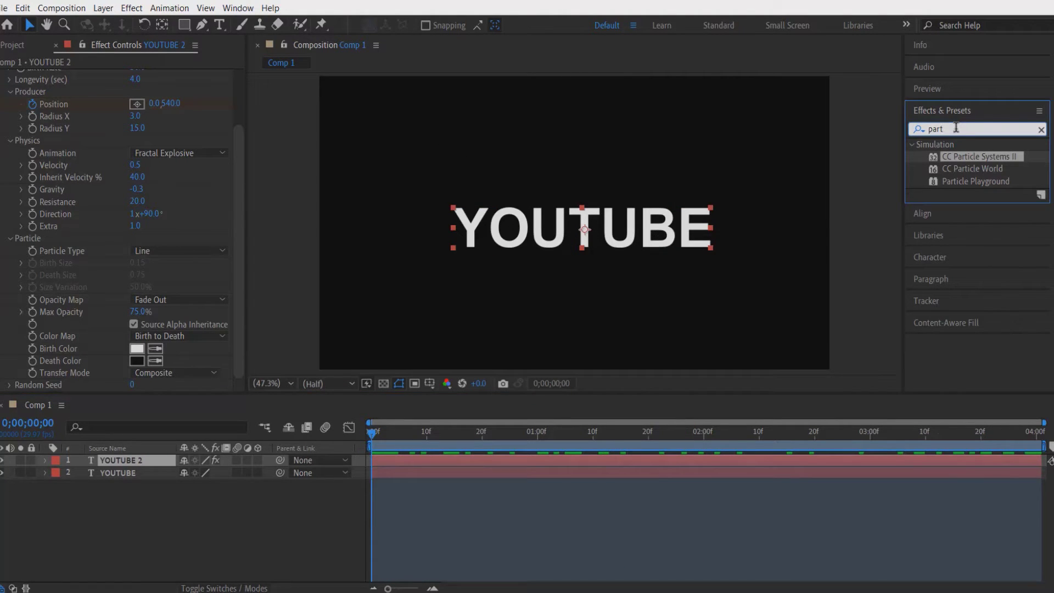
type("linear")
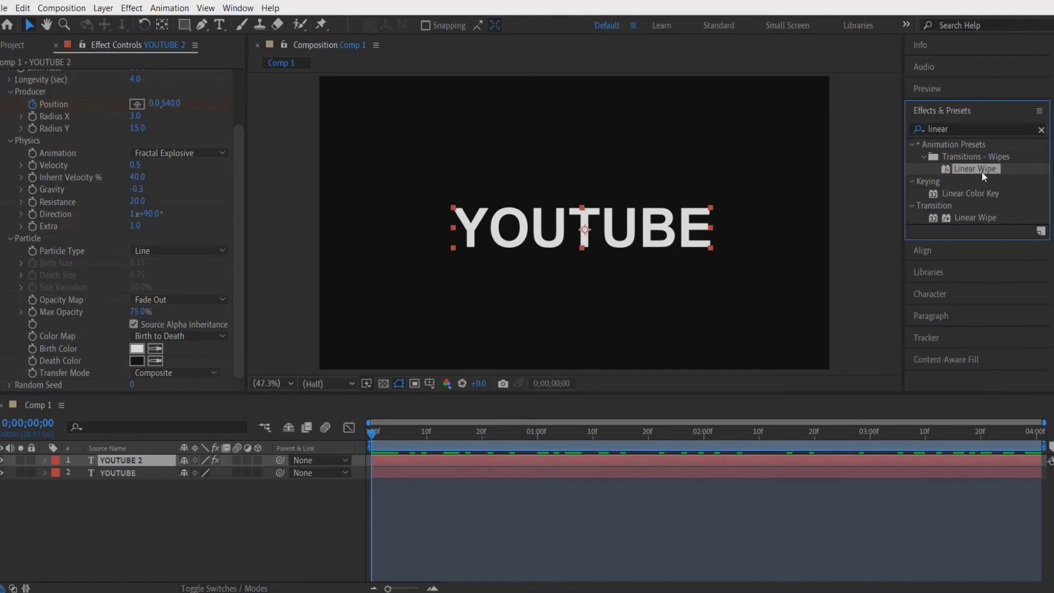
double_click(122, 472)
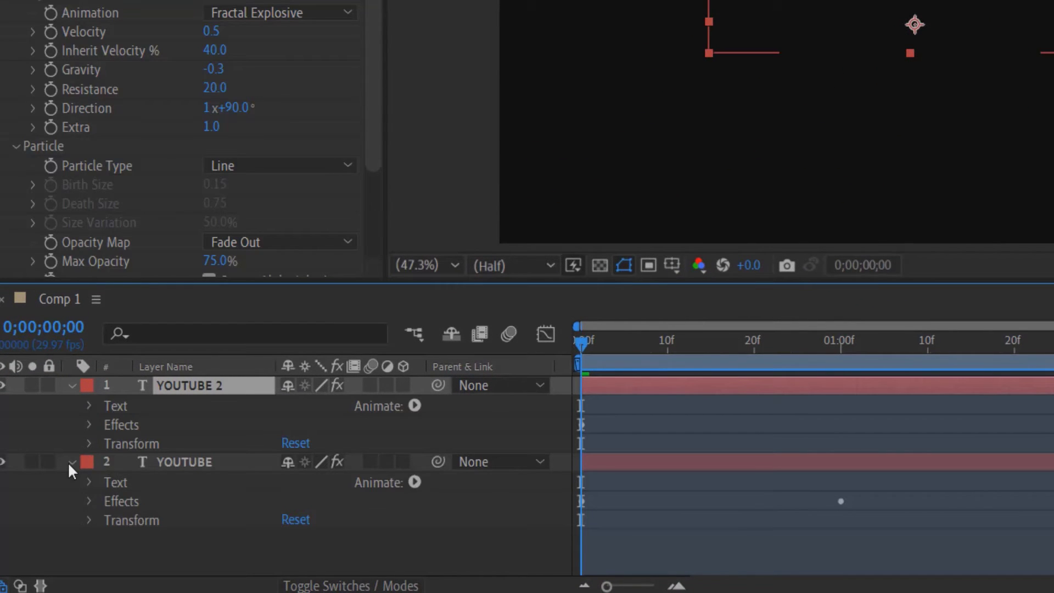
Step: Keyframe the original layer's Transition Completion from 100% to 0% over four seconds
left_click(87, 424)
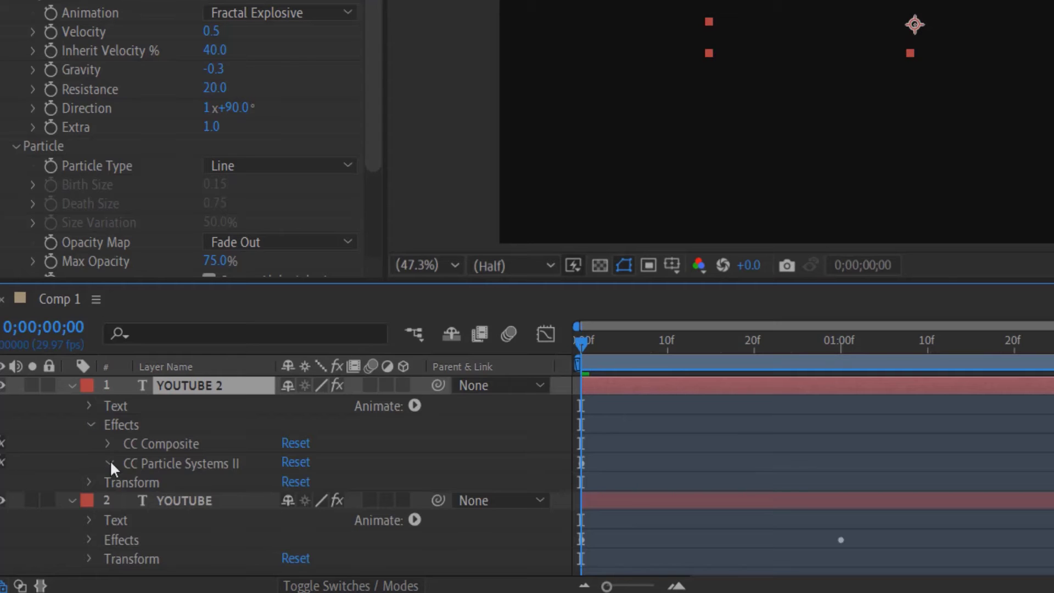
left_click(114, 464)
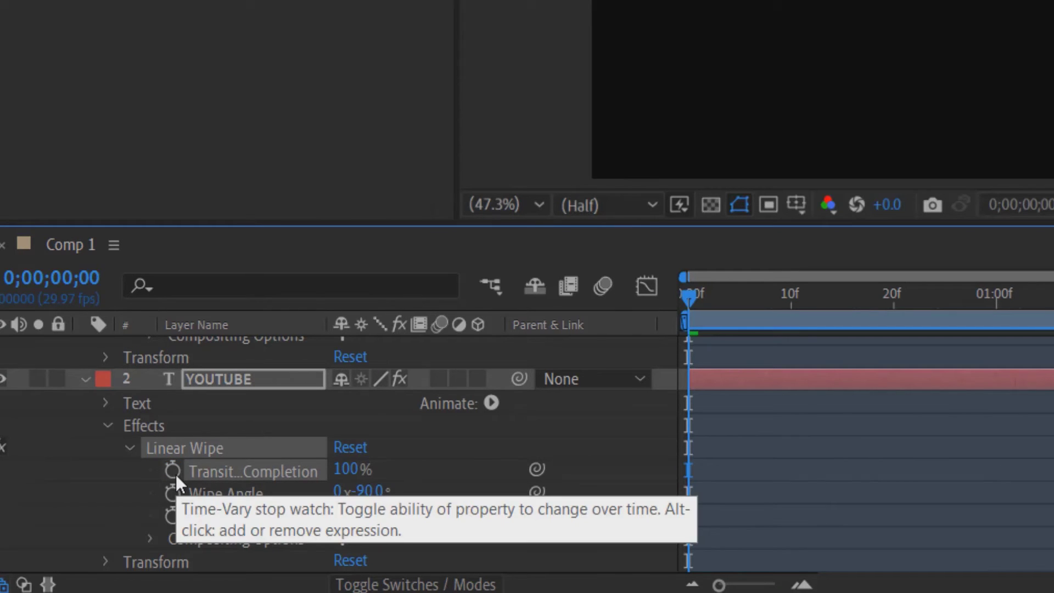
left_click(172, 470)
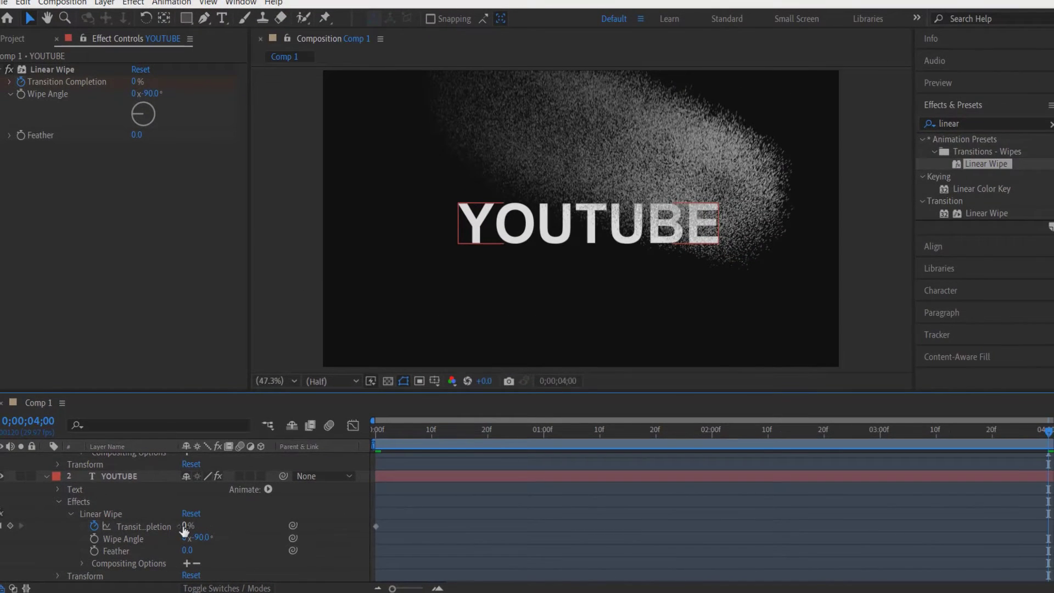
type("100")
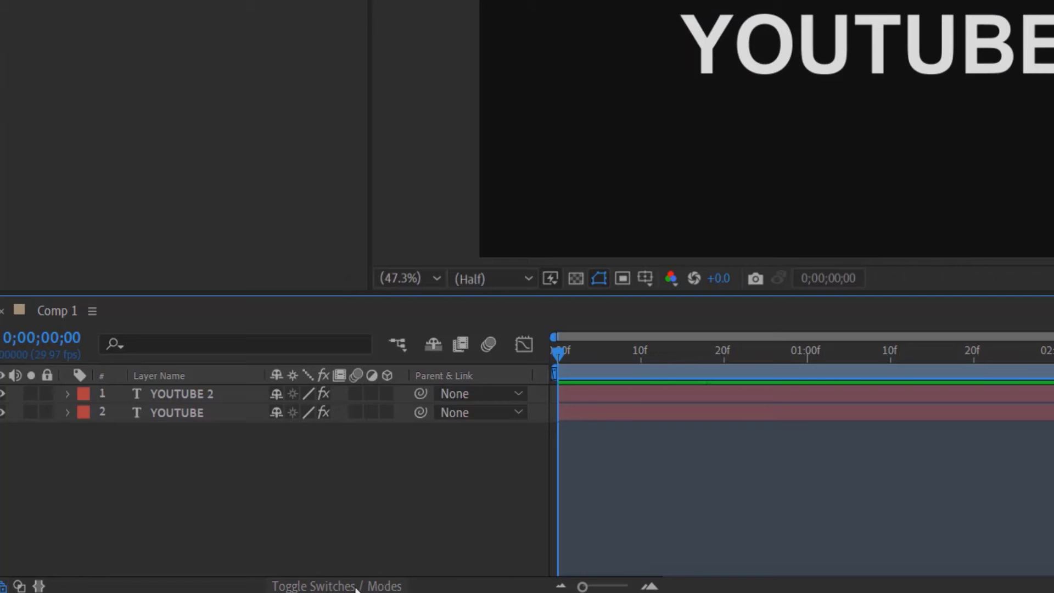
mouse_move(356, 375)
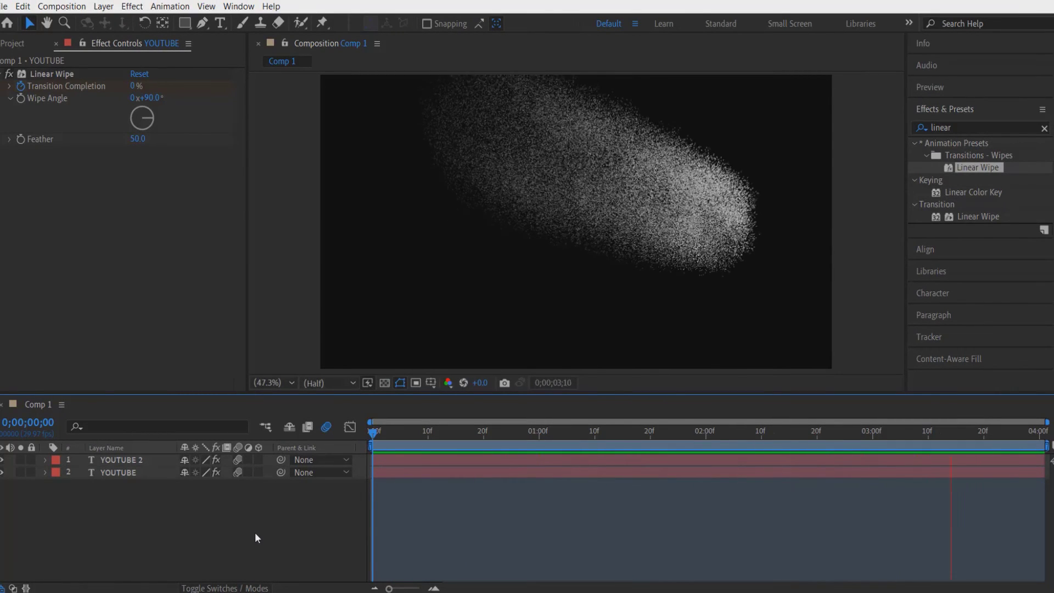
Step: Set wipe Feather 50, enable motion blur on both layers, and preview the disintegration
left_click(375, 433)
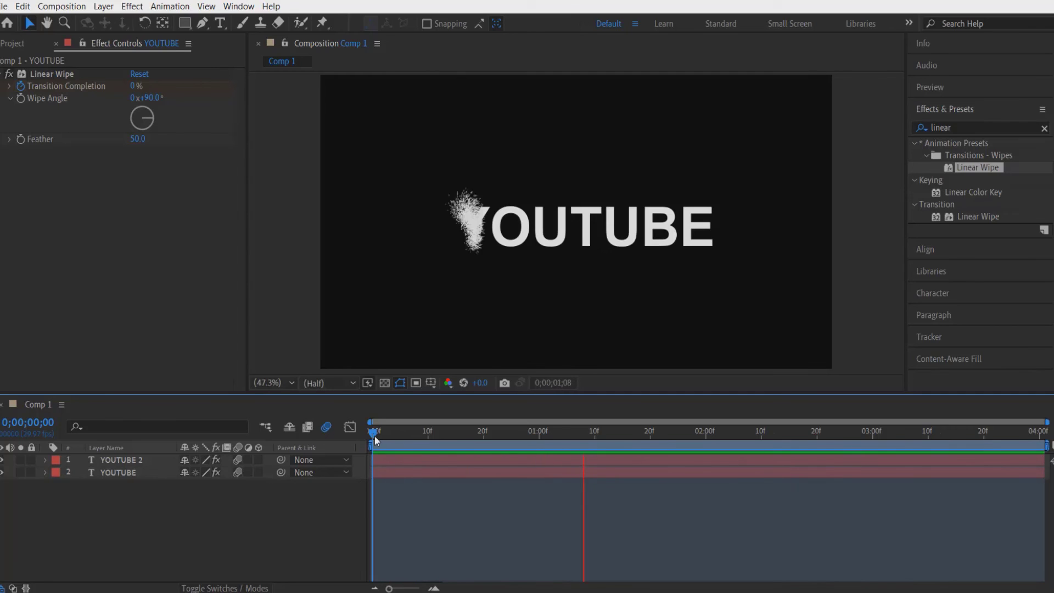